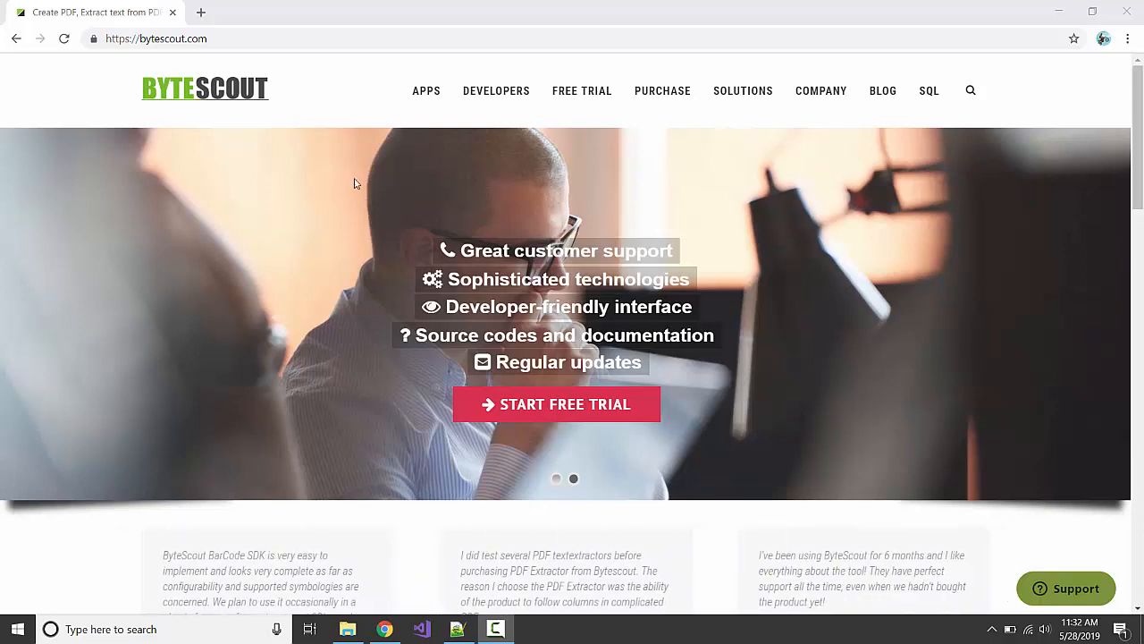
pyautogui.moveTo(522, 335)
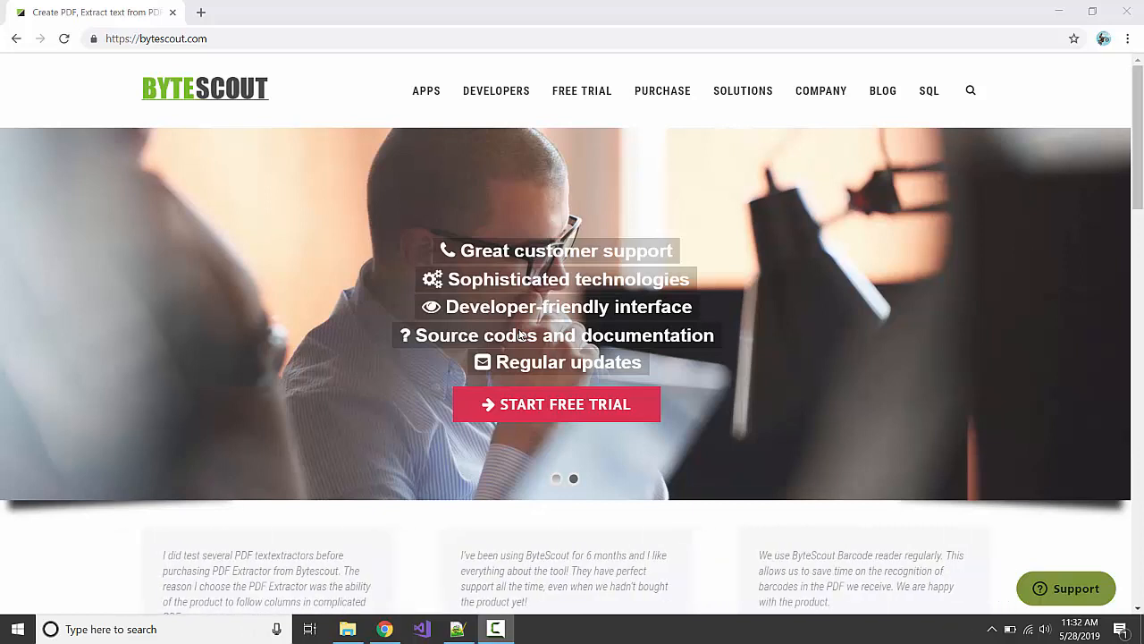
pyautogui.moveTo(206, 61)
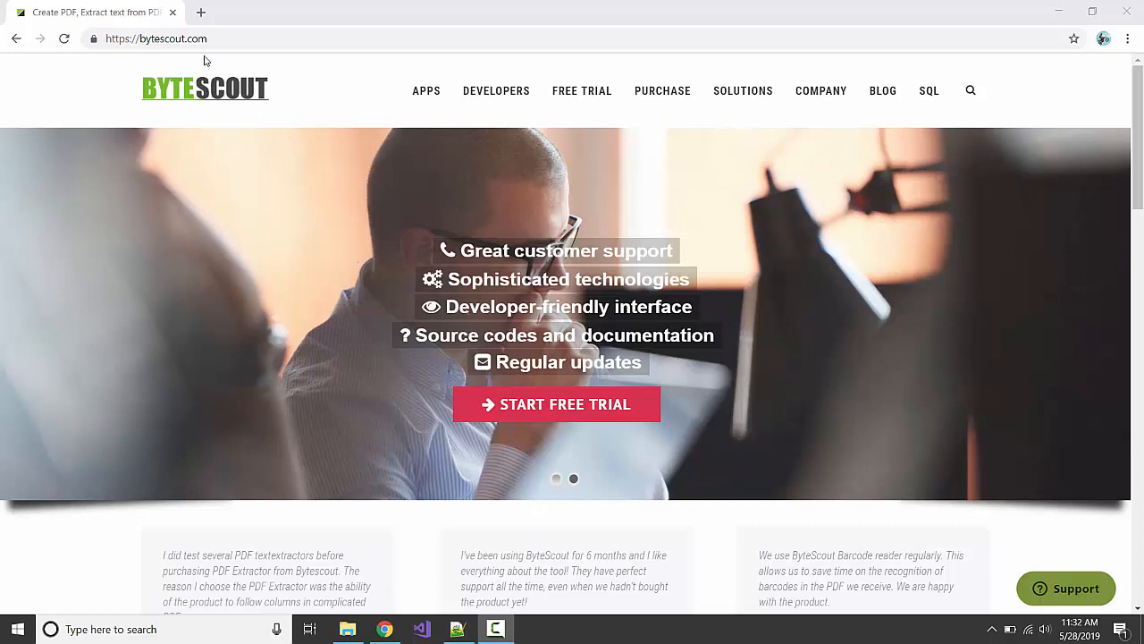
# - Reach the PDF Extractor SDK product page and bring its Main Features list into view
pyautogui.click(157, 39)
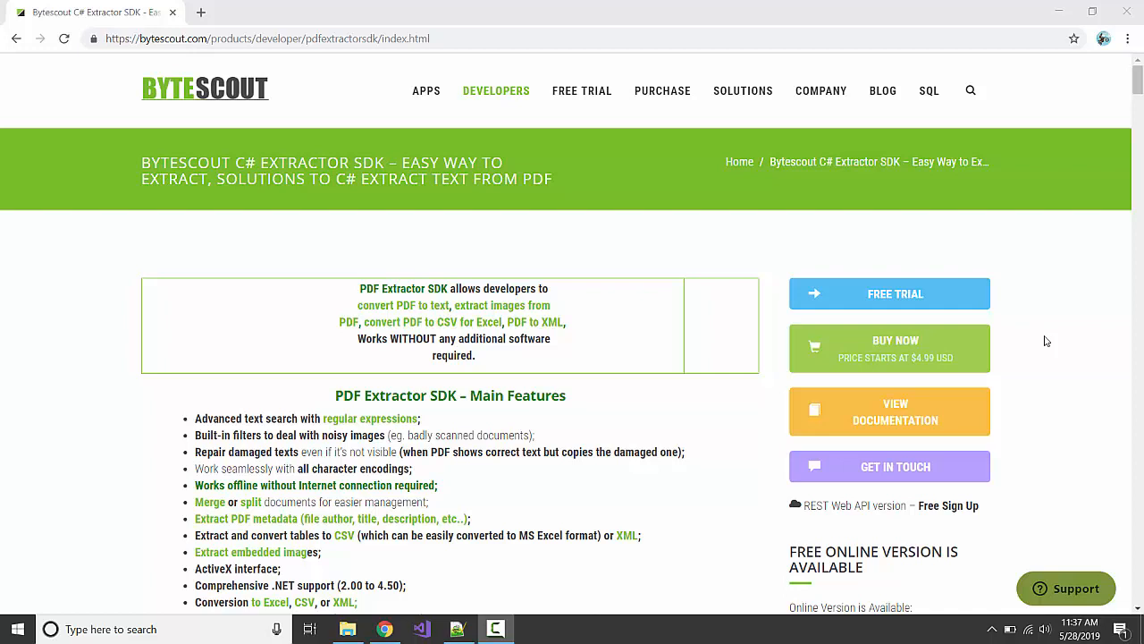
pyautogui.scroll(-3)
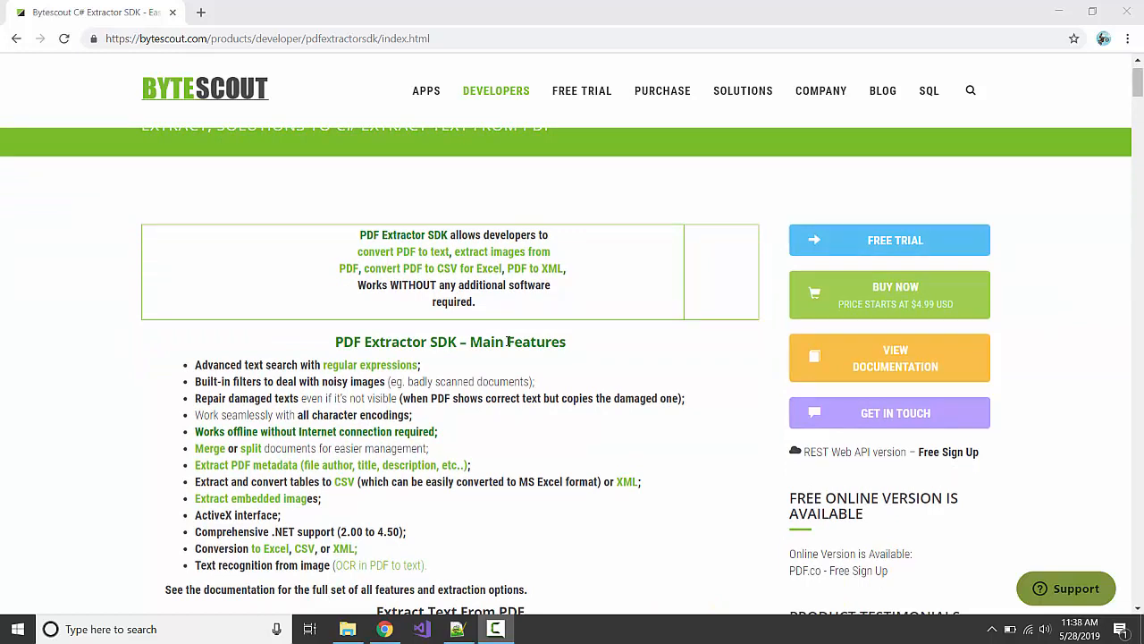
# - Highlight the regular-expression text search feature, then continue down to the 'Why choose' and 'Solutions for managers' sections
pyautogui.doubleClick(247, 364)
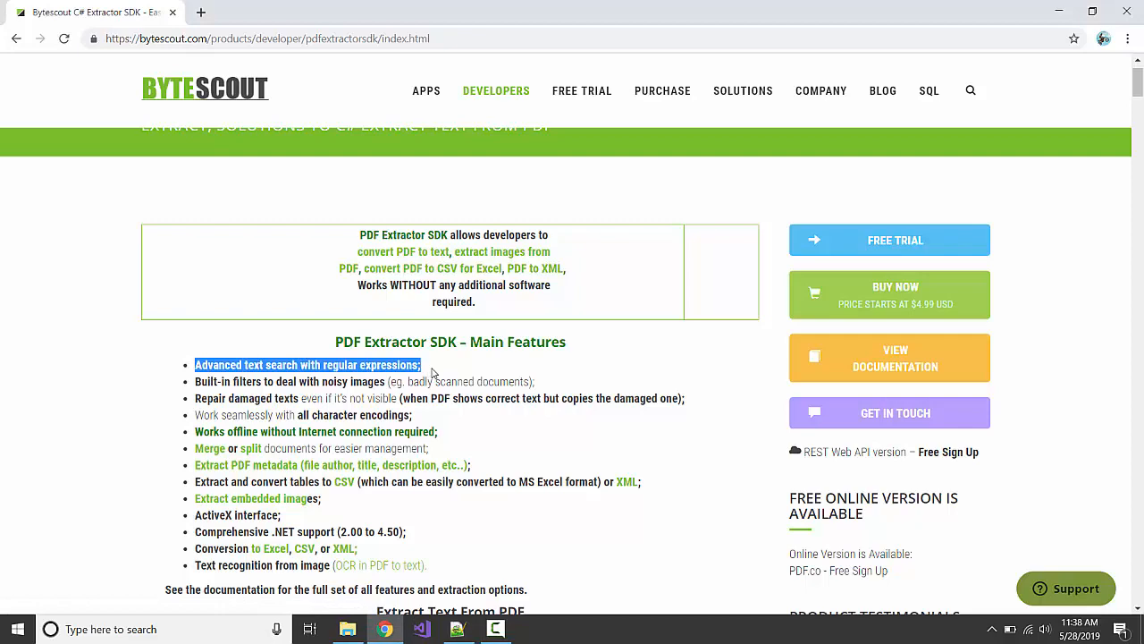
pyautogui.scroll(-3)
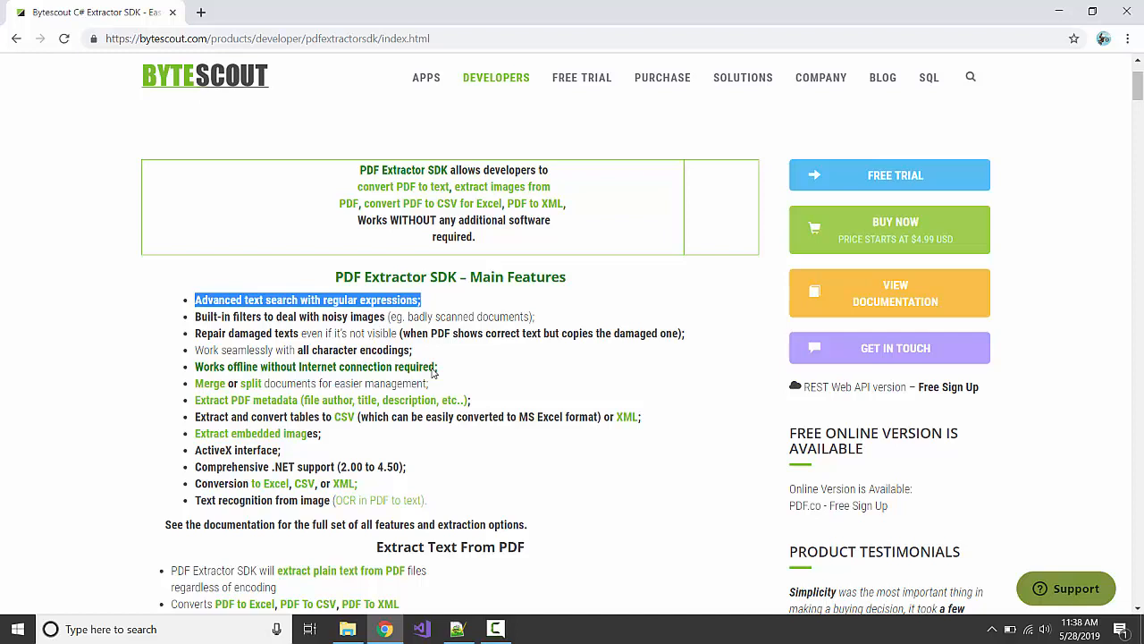
pyautogui.doubleClick(208, 366)
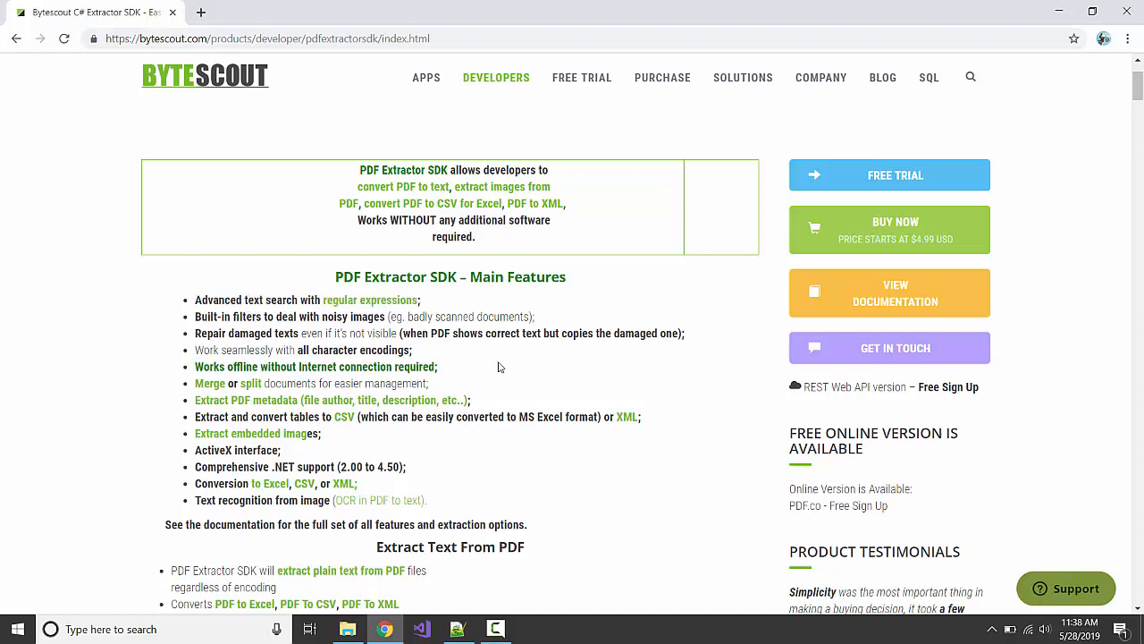
pyautogui.scroll(-3)
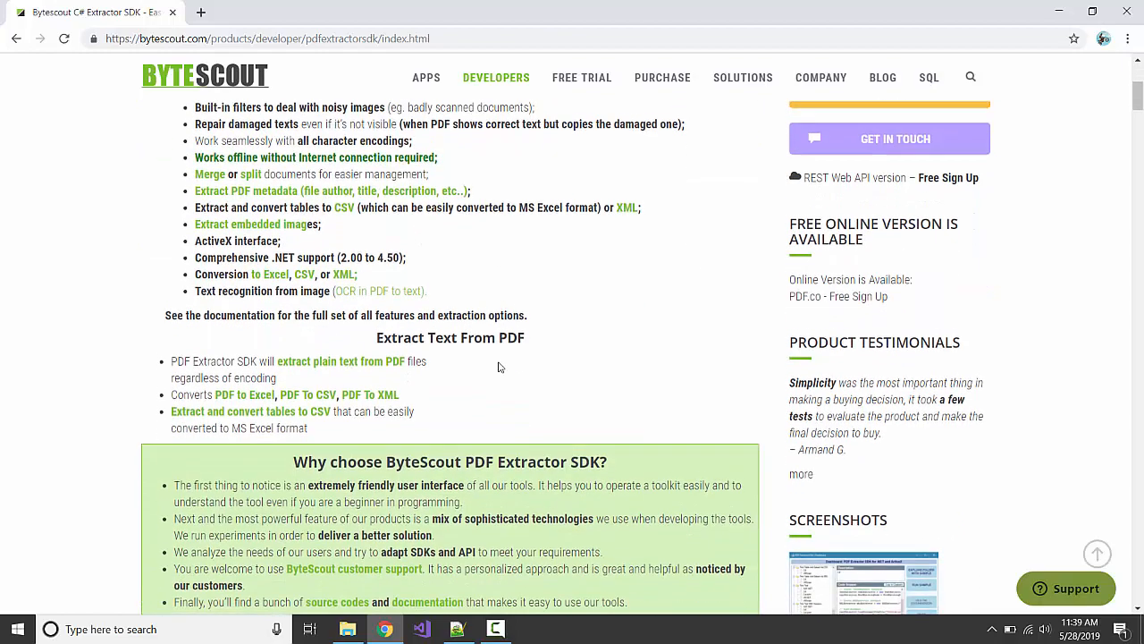
pyautogui.scroll(-3)
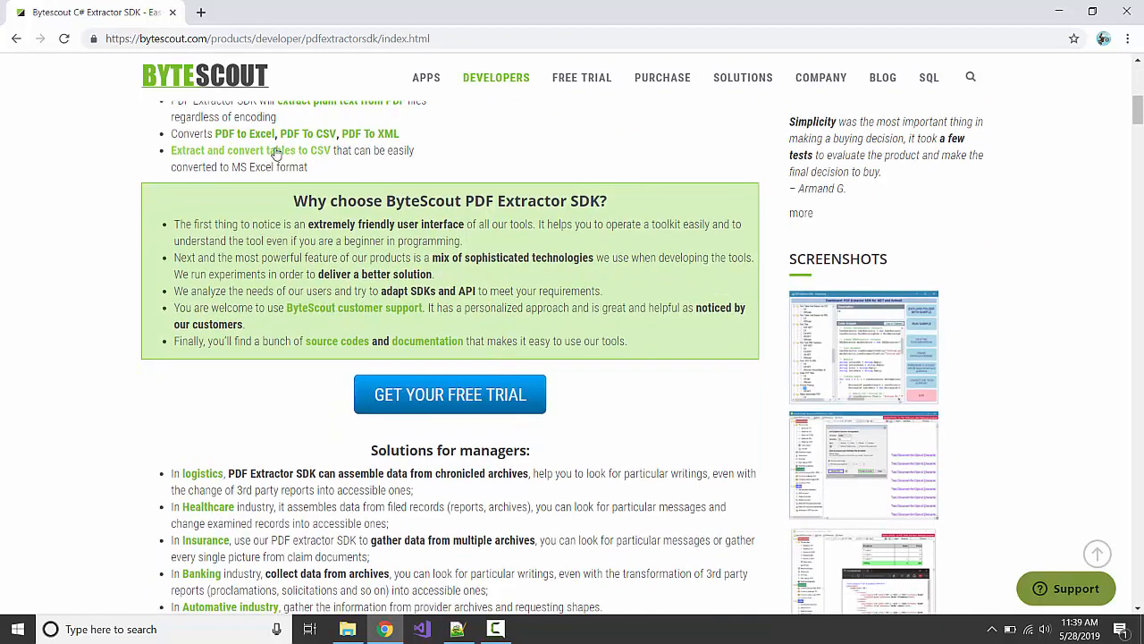
# - Scroll through the SDK's long Tutorials list to its end
pyautogui.scroll(-3)
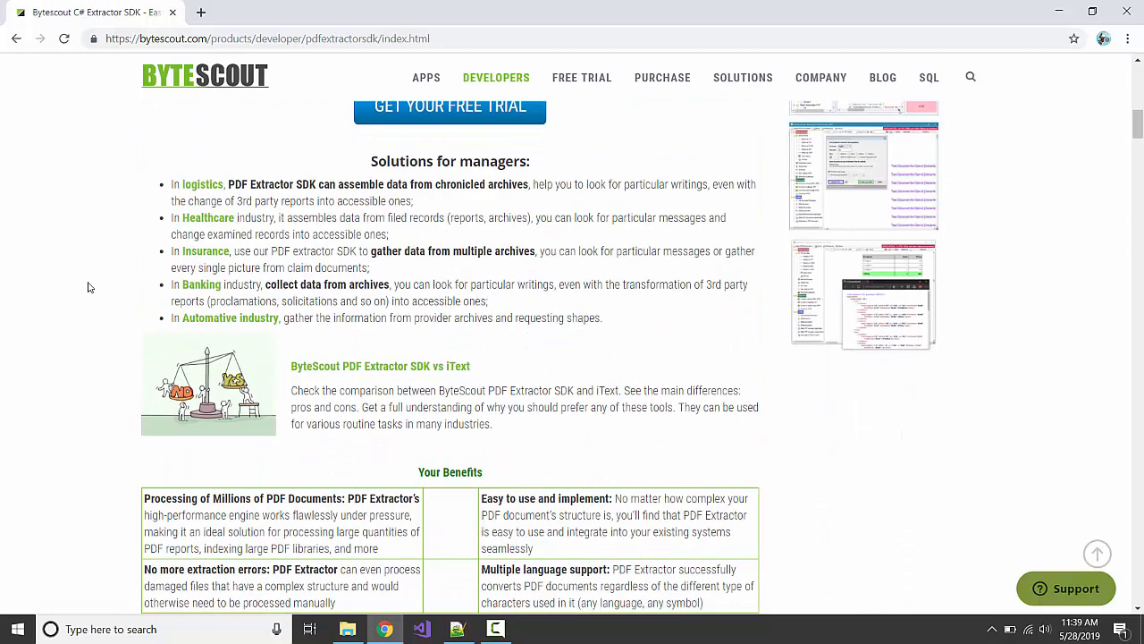
pyautogui.scroll(-3)
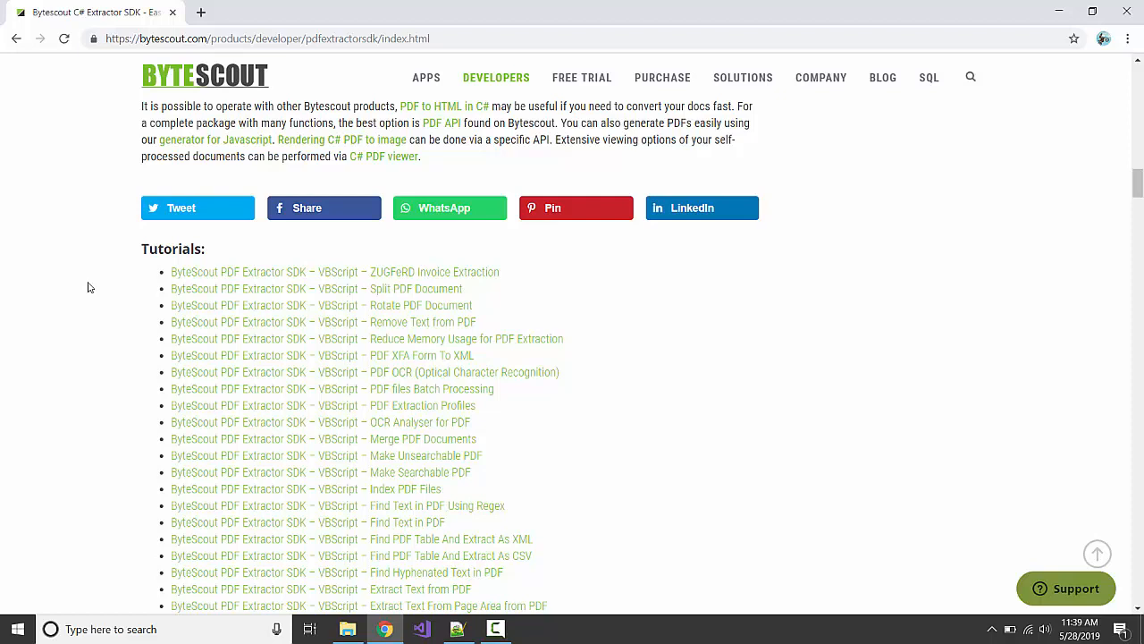
pyautogui.scroll(-3)
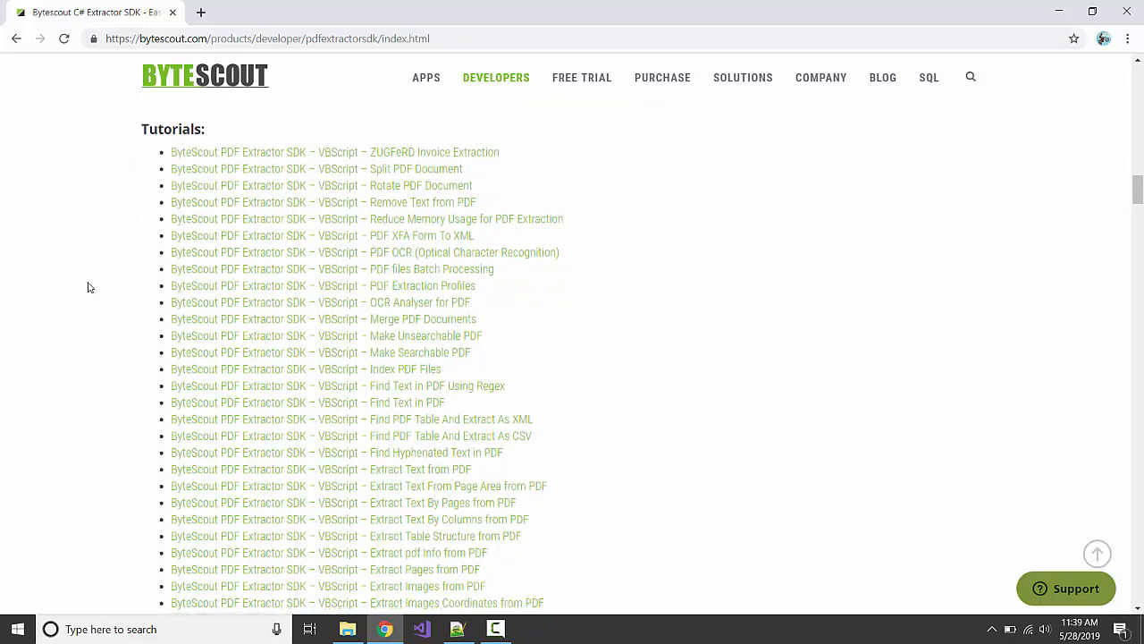
pyautogui.scroll(-3)
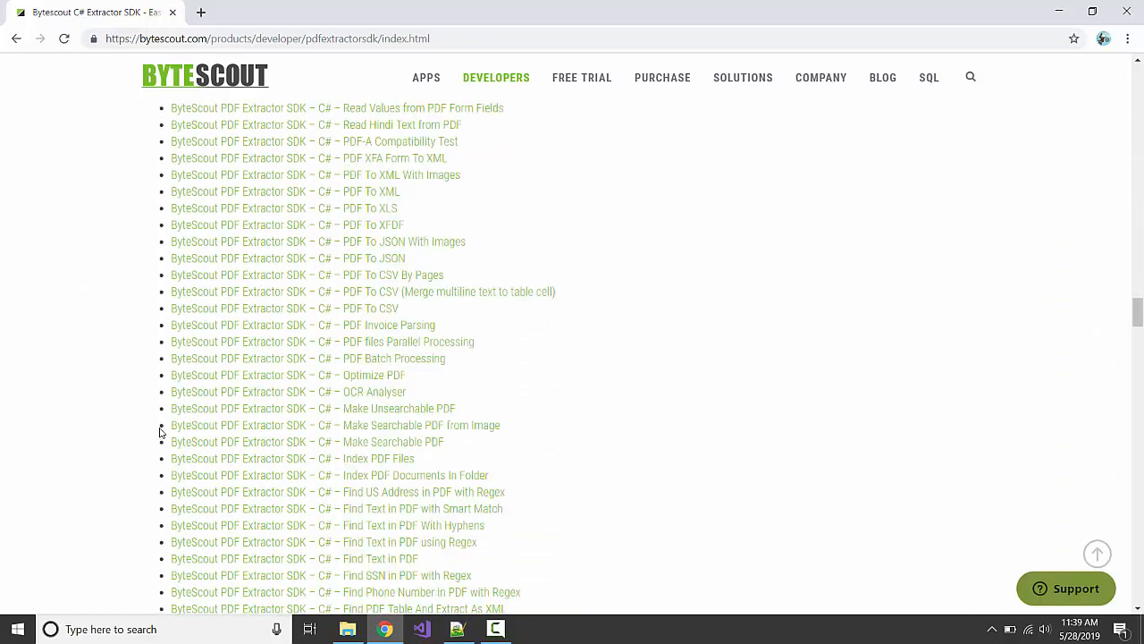
pyautogui.scroll(-3)
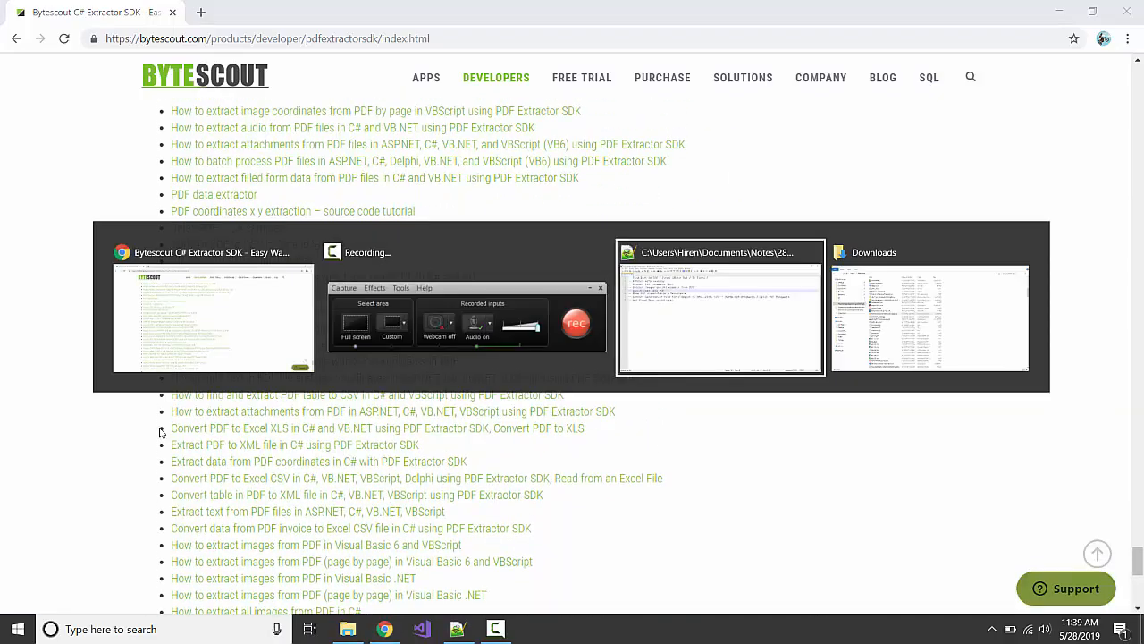
# - Switch to the Notepad++ webinar-topics notes and place the cursor on the first topic about finding text in PDF
pyautogui.click(721, 307)
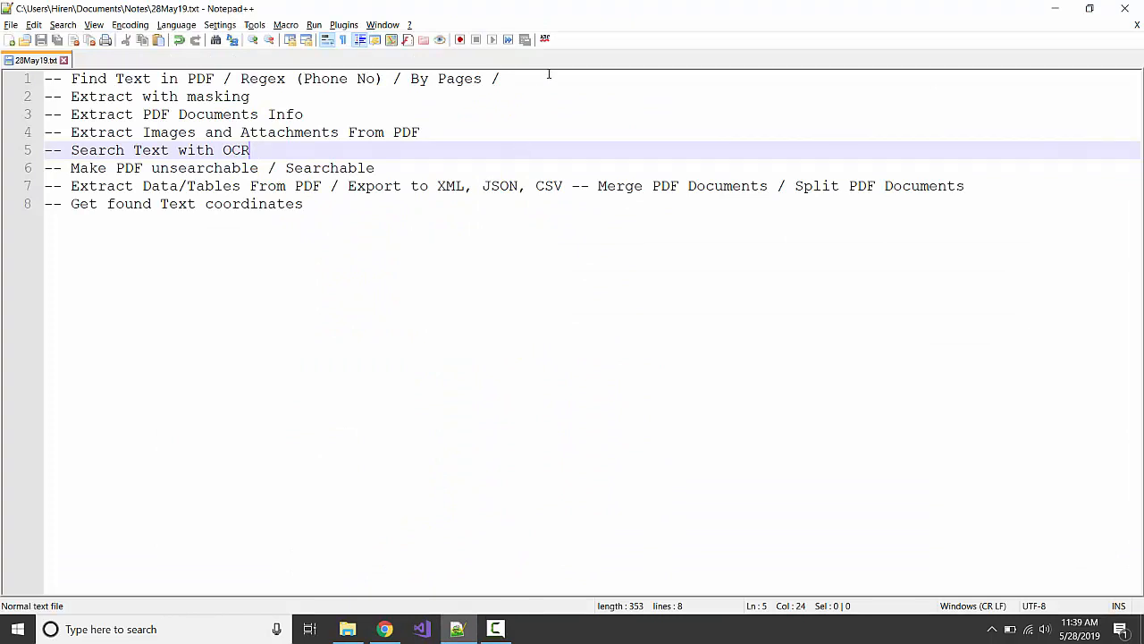
pyautogui.click(114, 79)
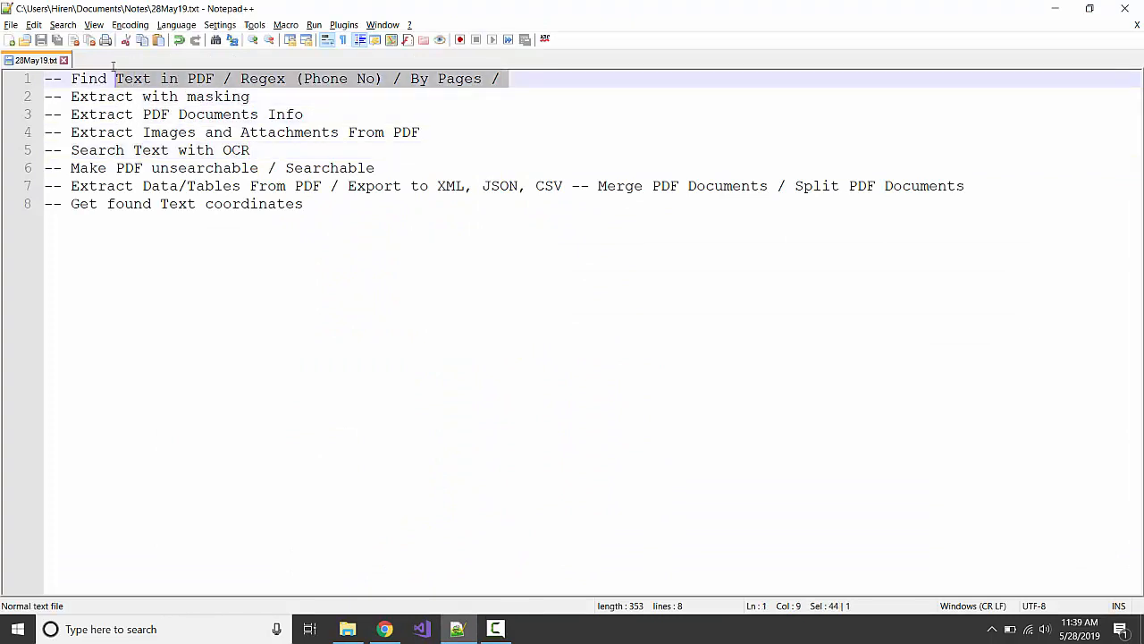